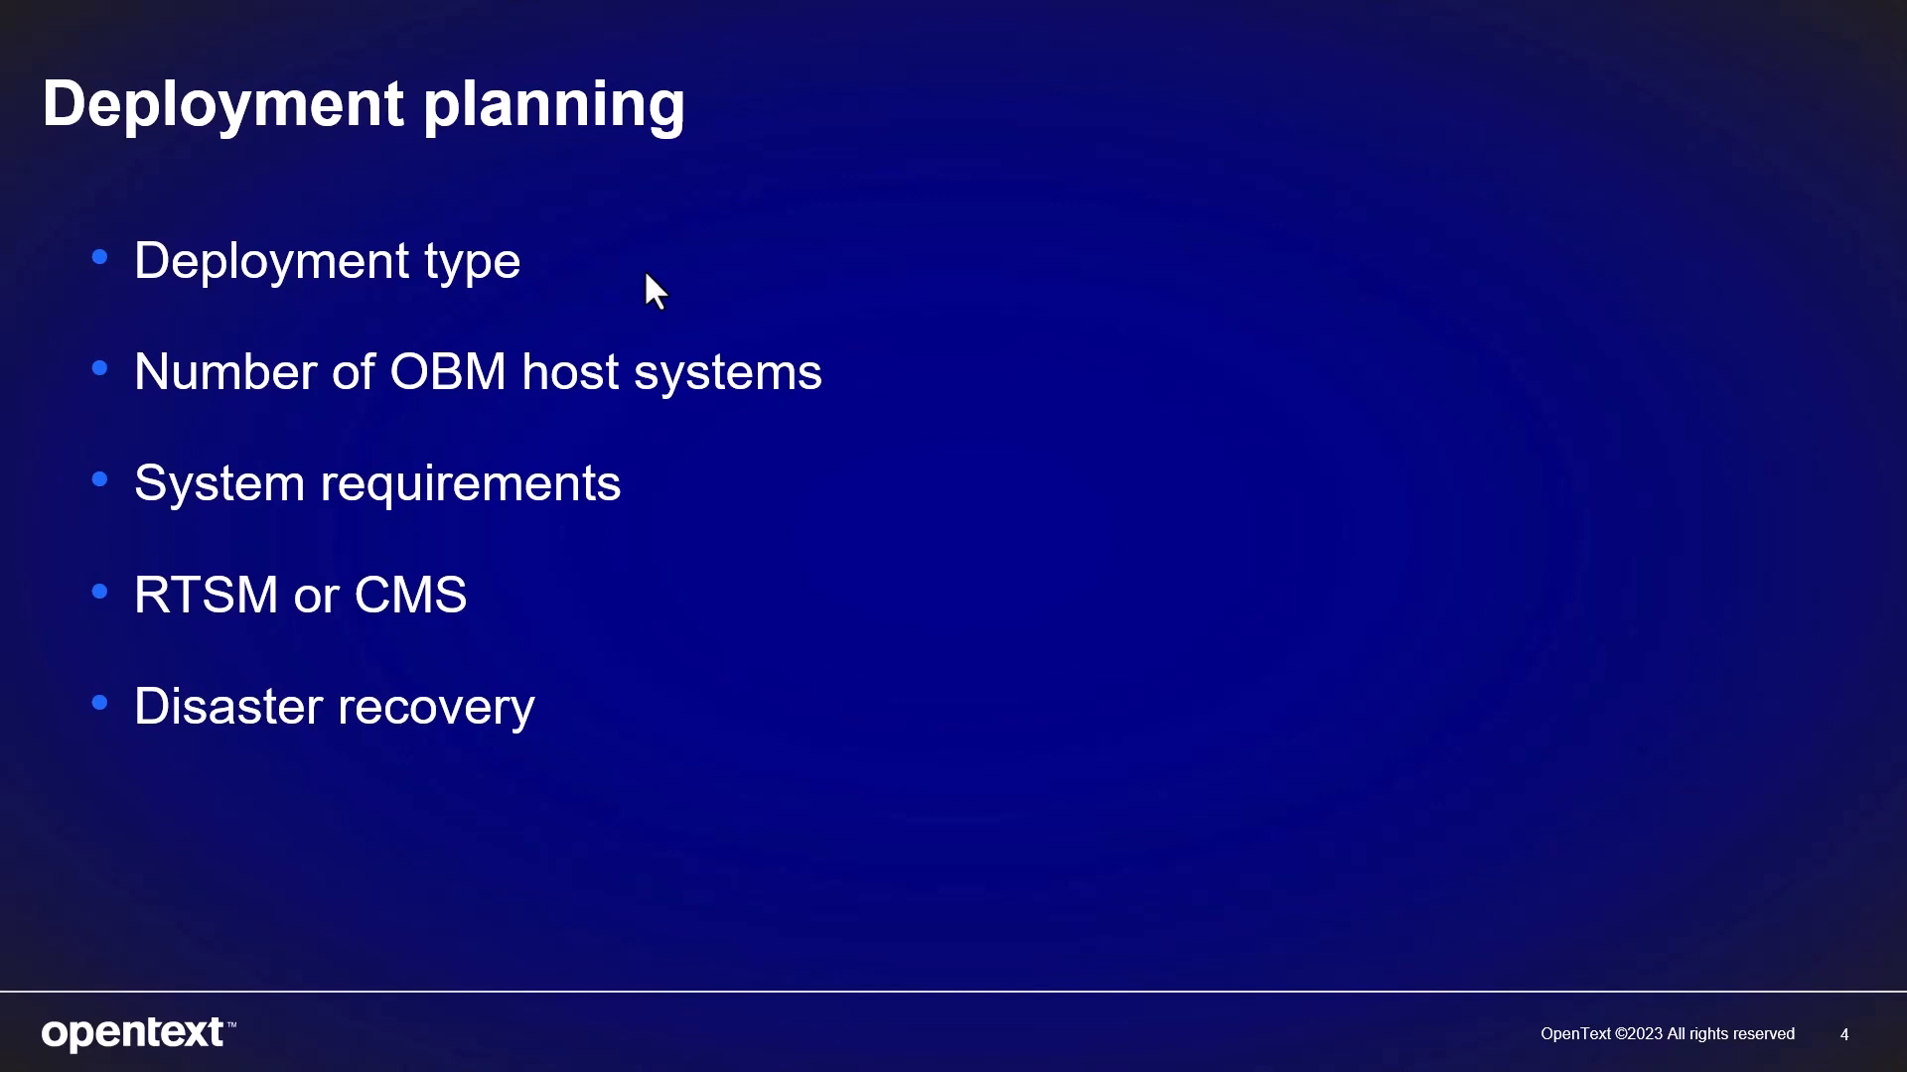
pyautogui.moveTo(874, 401)
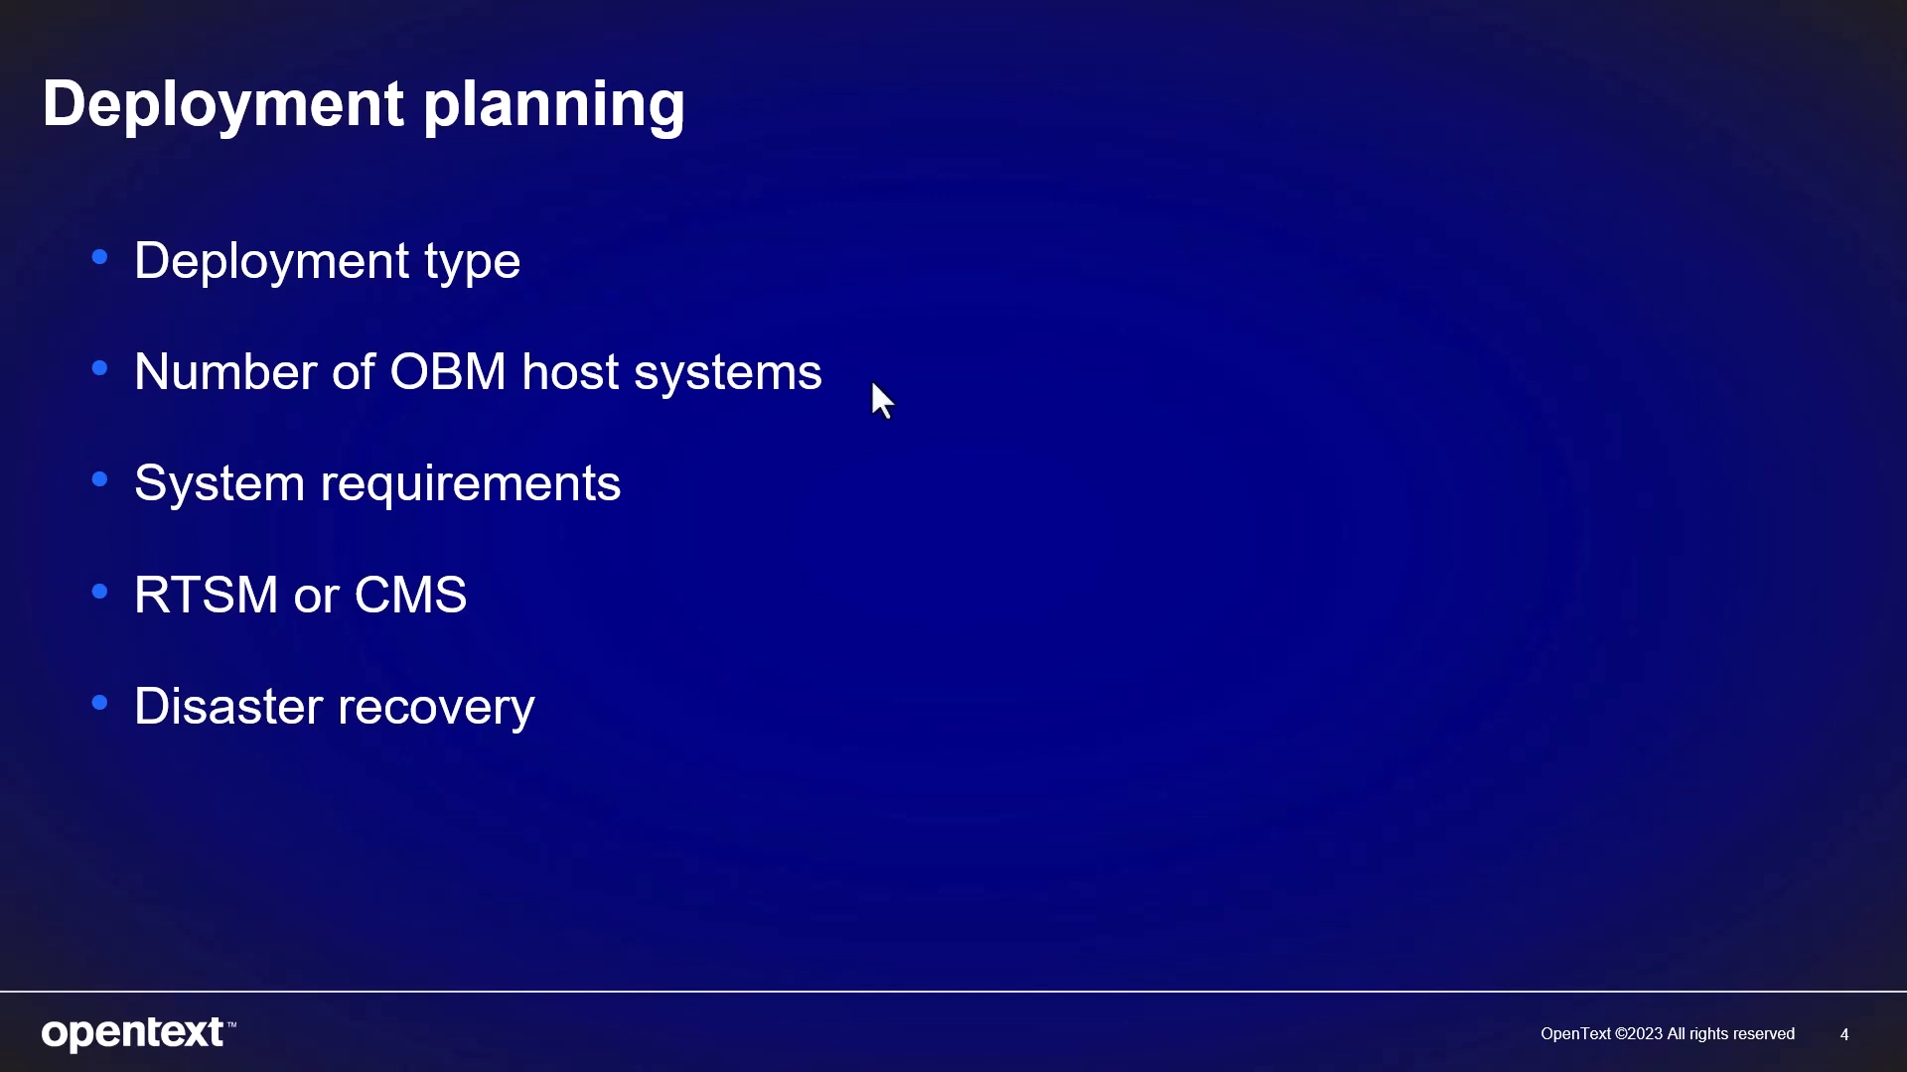
pyautogui.moveTo(689, 491)
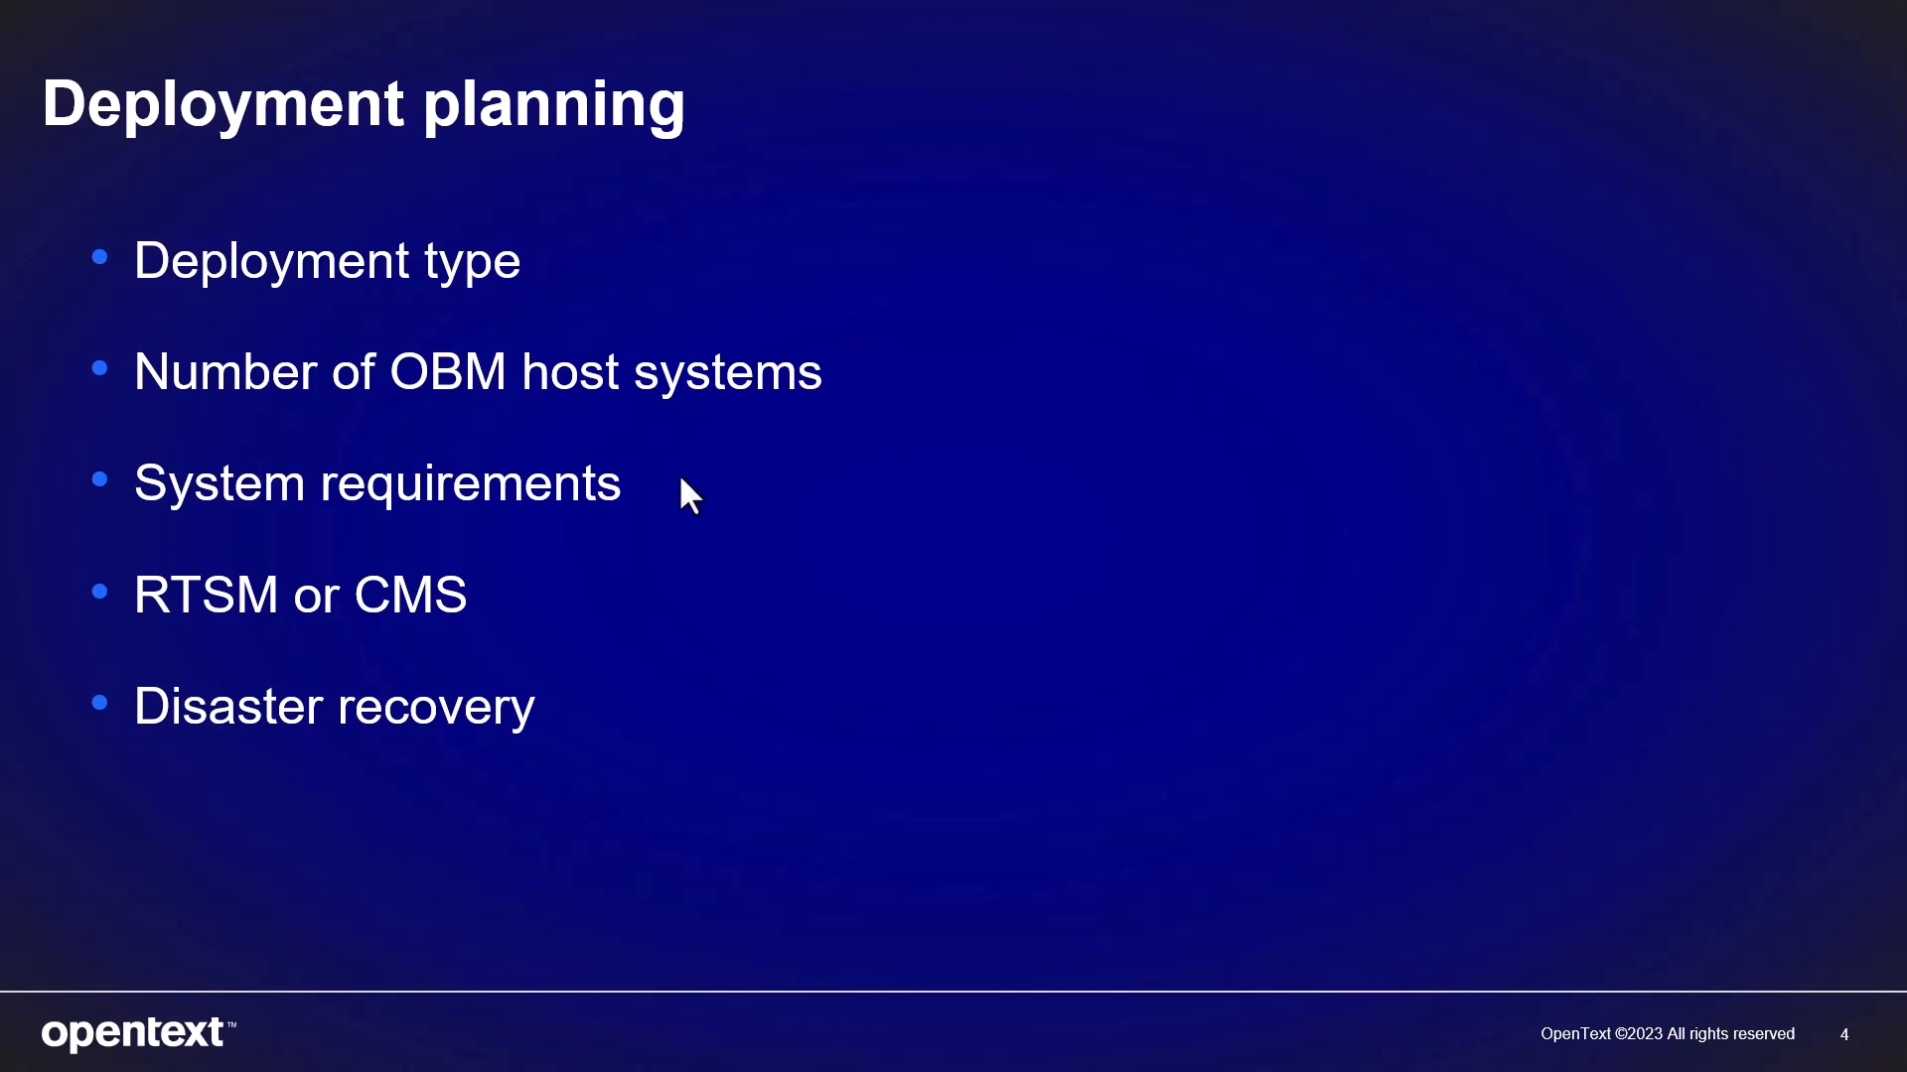
pyautogui.moveTo(621, 568)
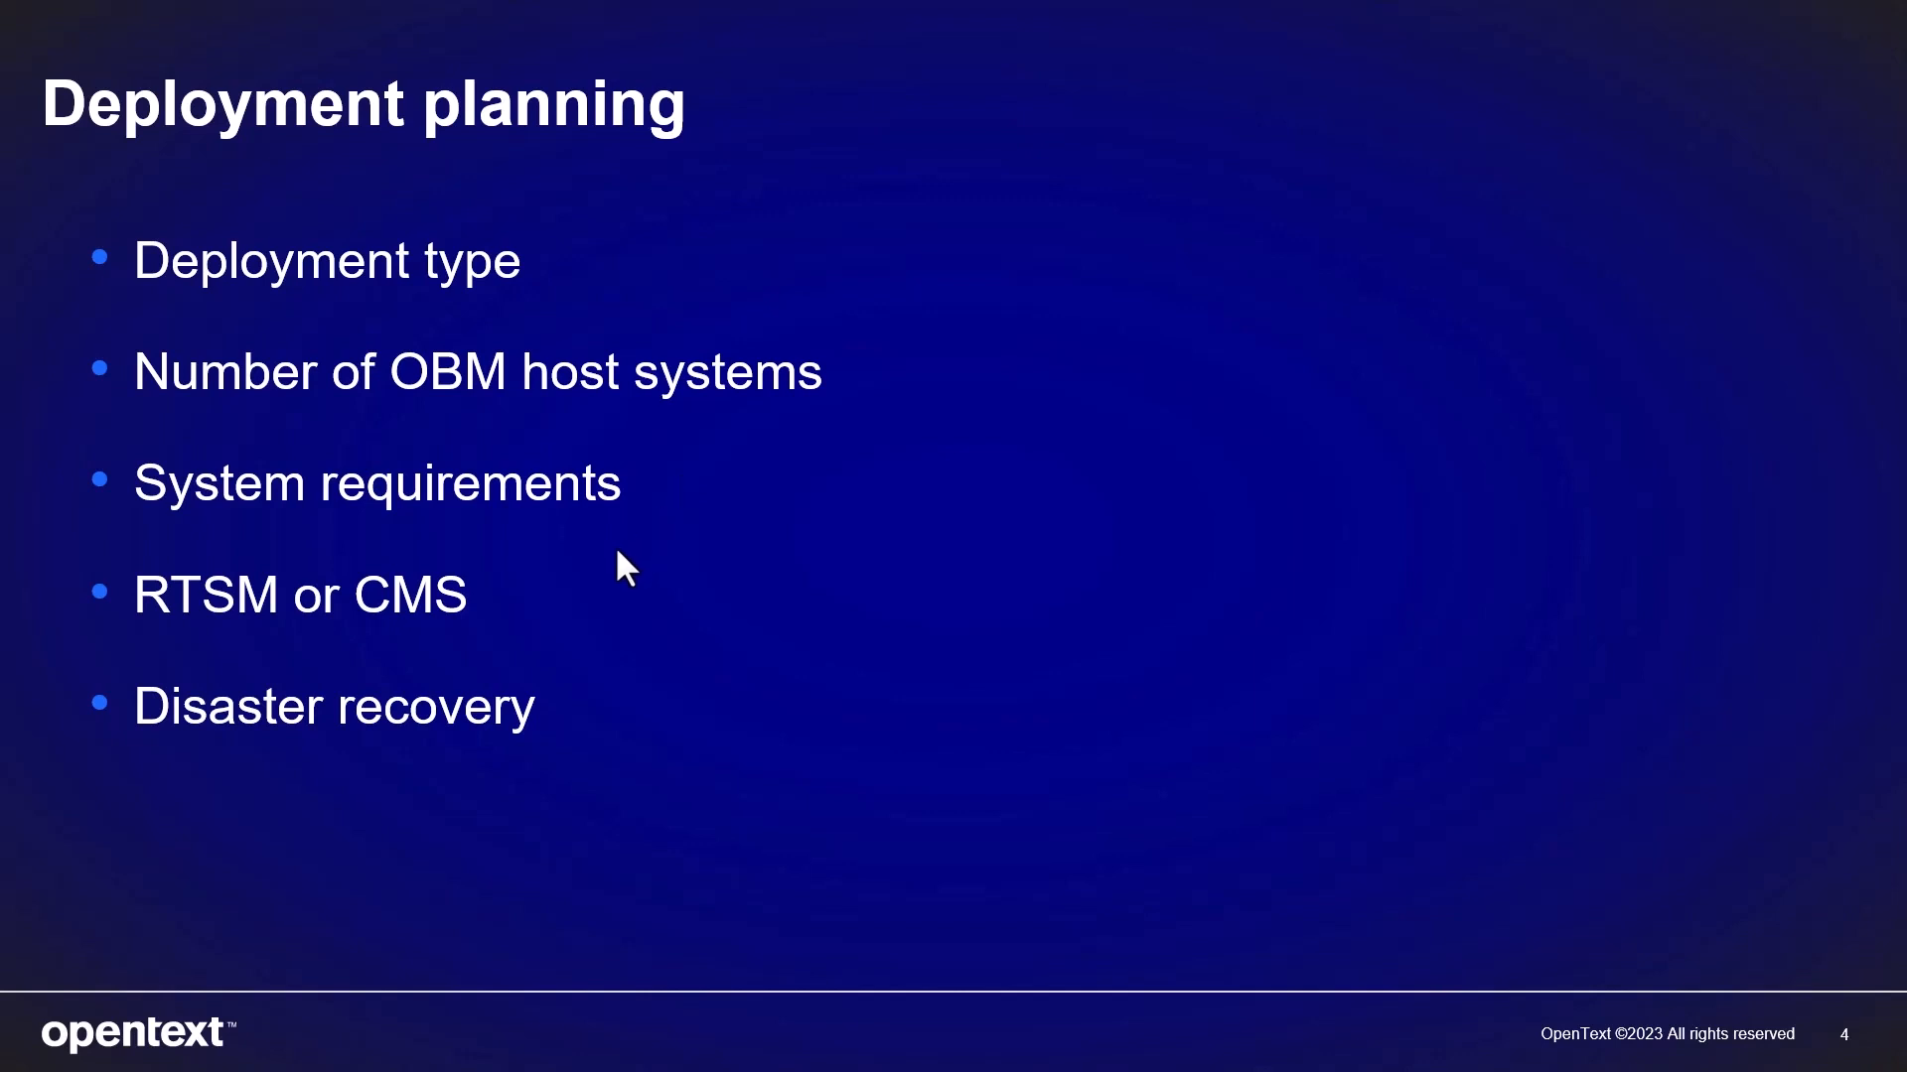
pyautogui.moveTo(584, 628)
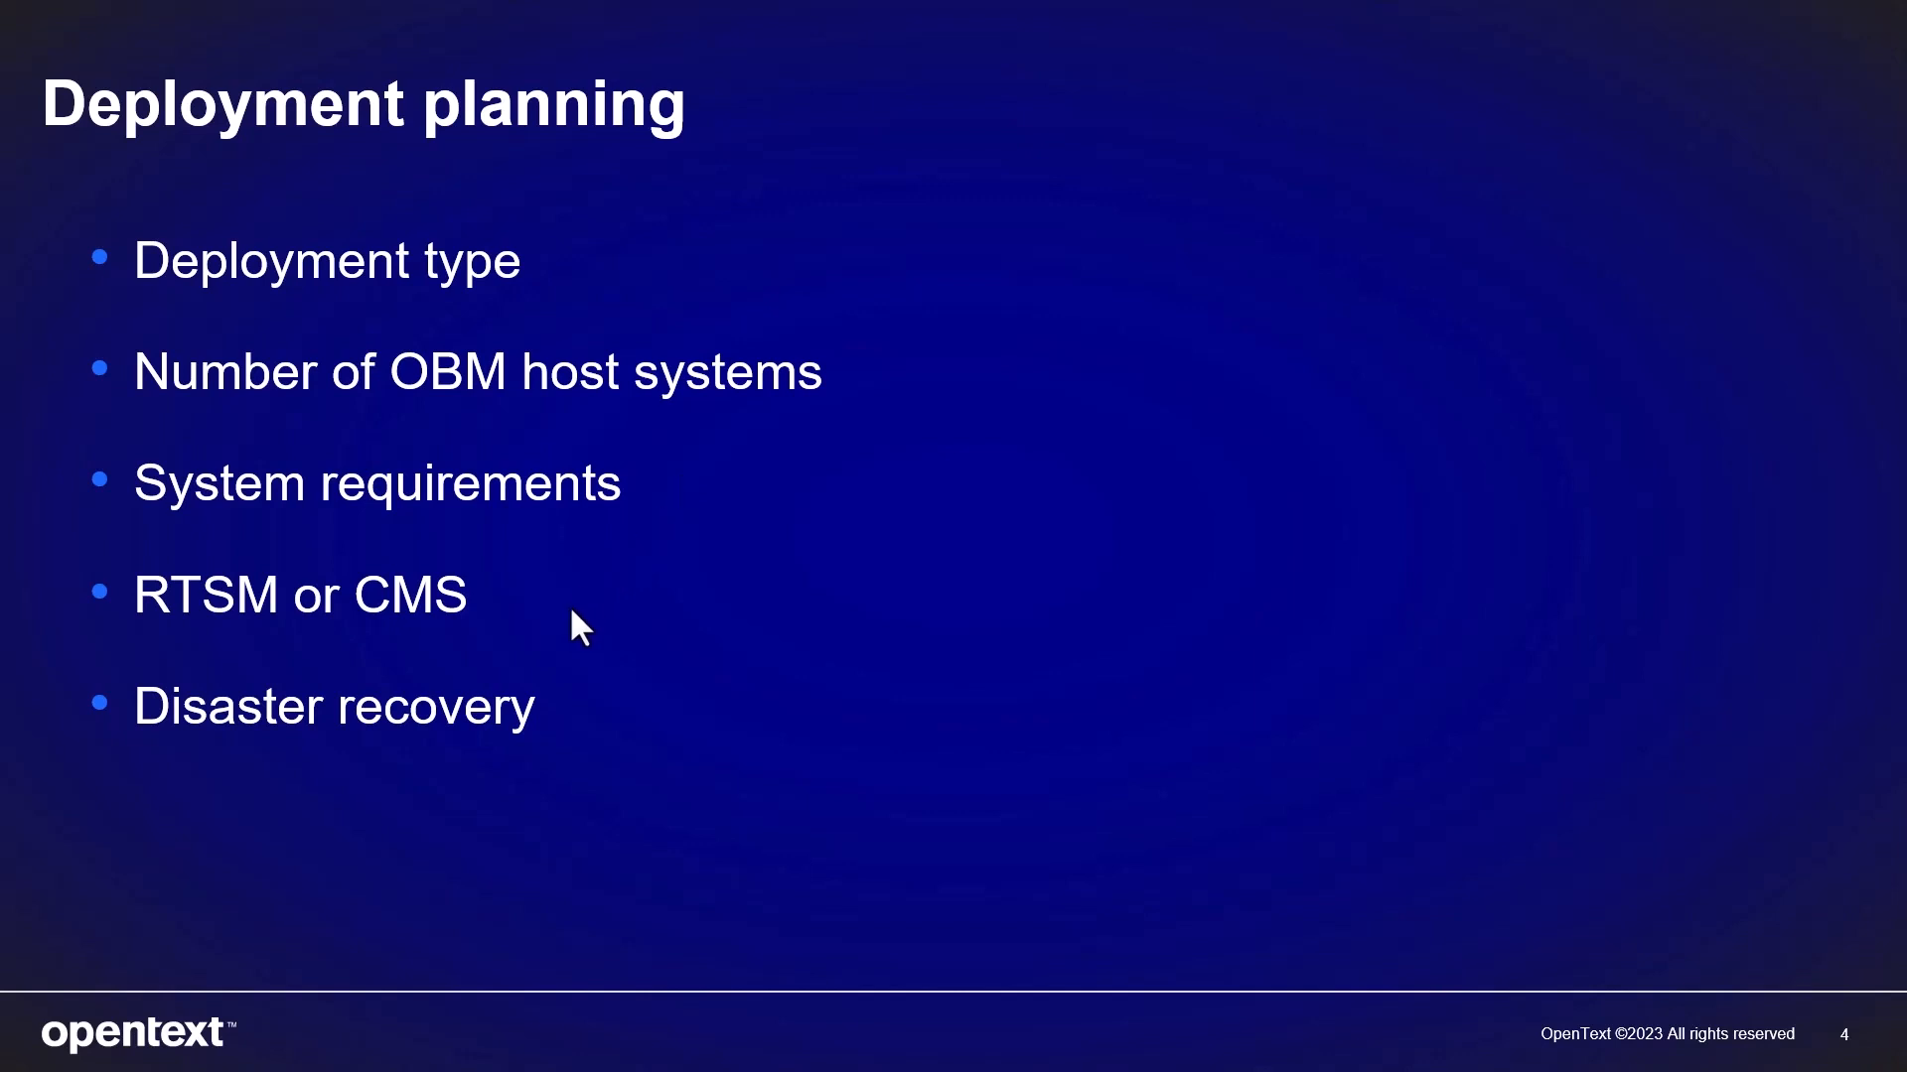